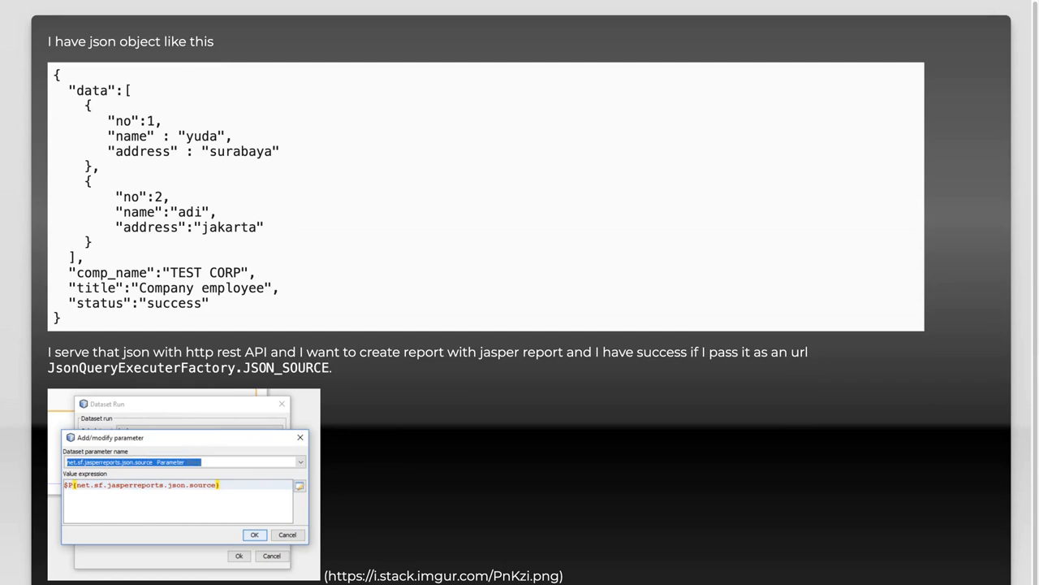
scroll("up", 3)
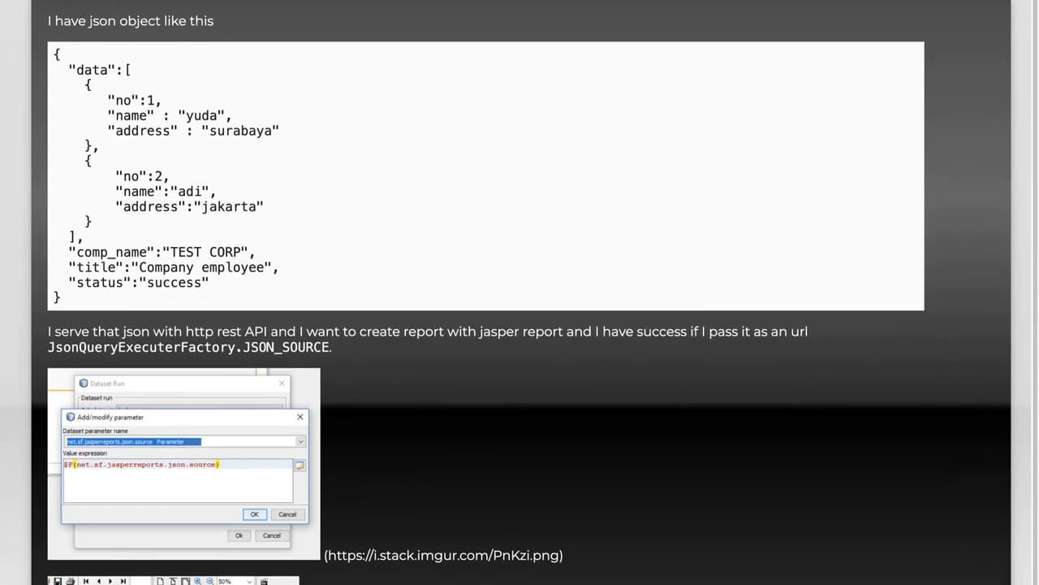
scroll("down", 3)
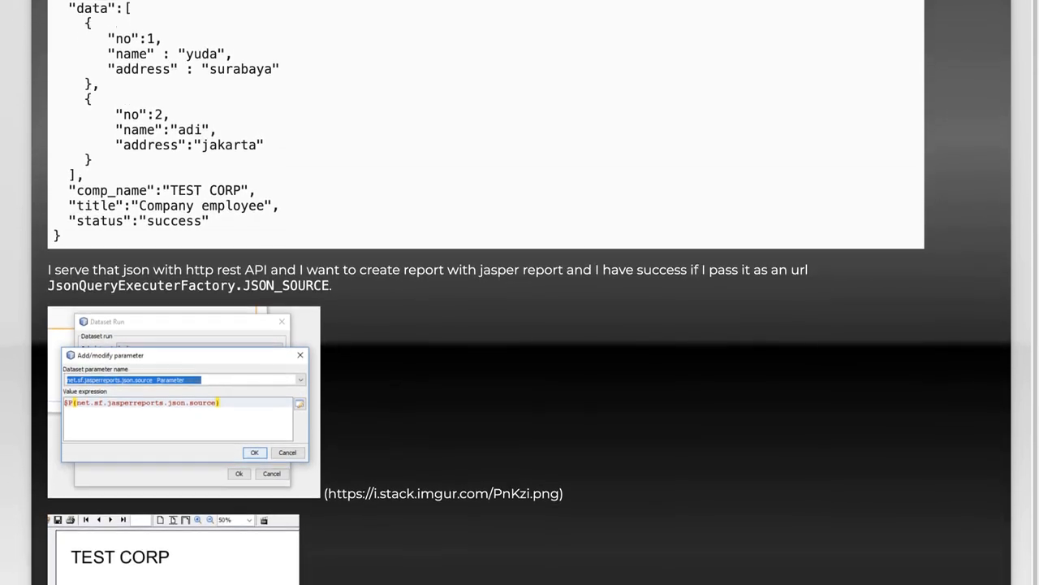
scroll("down", 3)
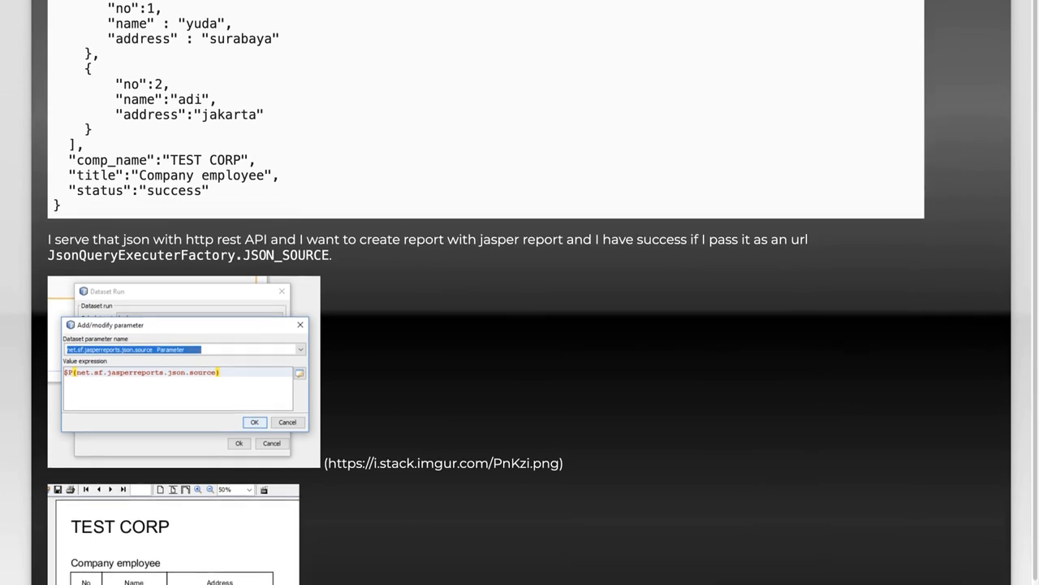
scroll("down", 3)
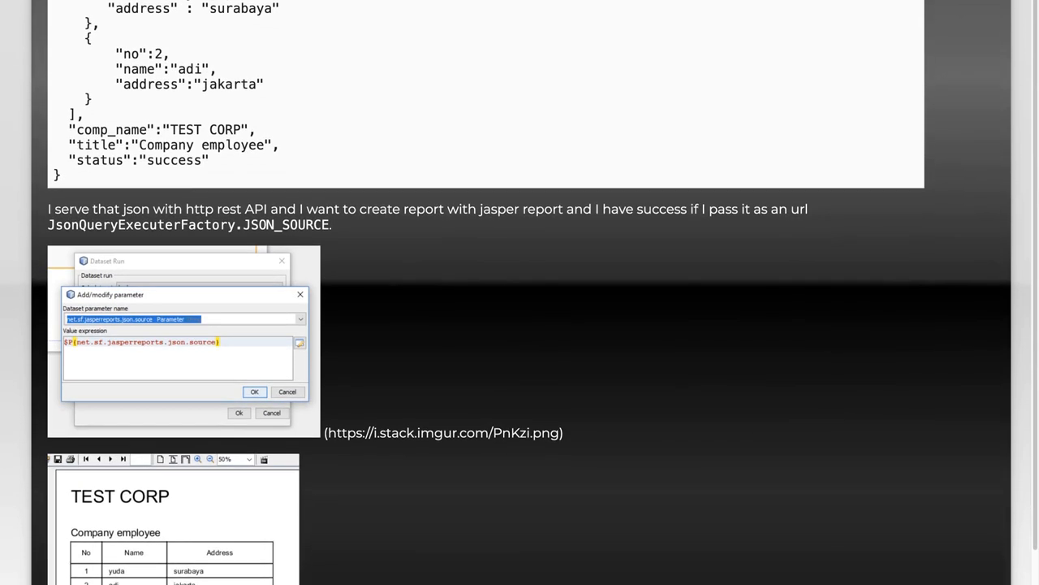
scroll("down", 3)
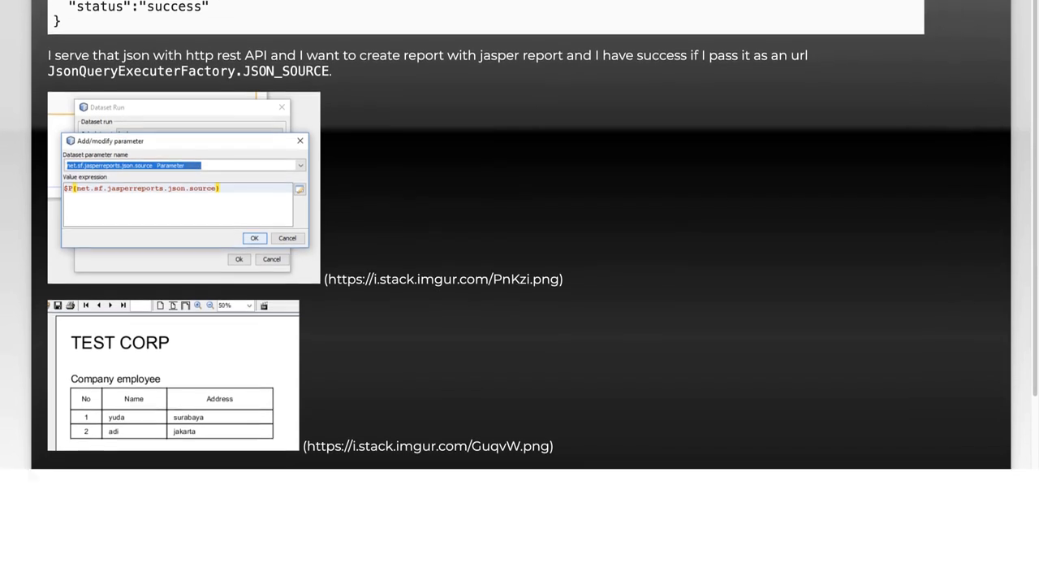
scroll("up", 3)
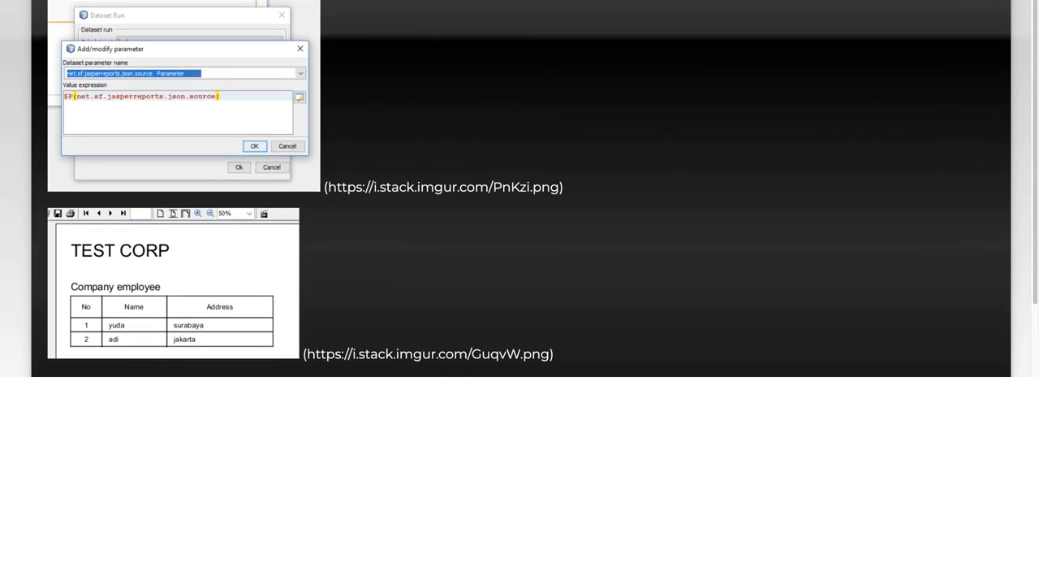
scroll("up", 3)
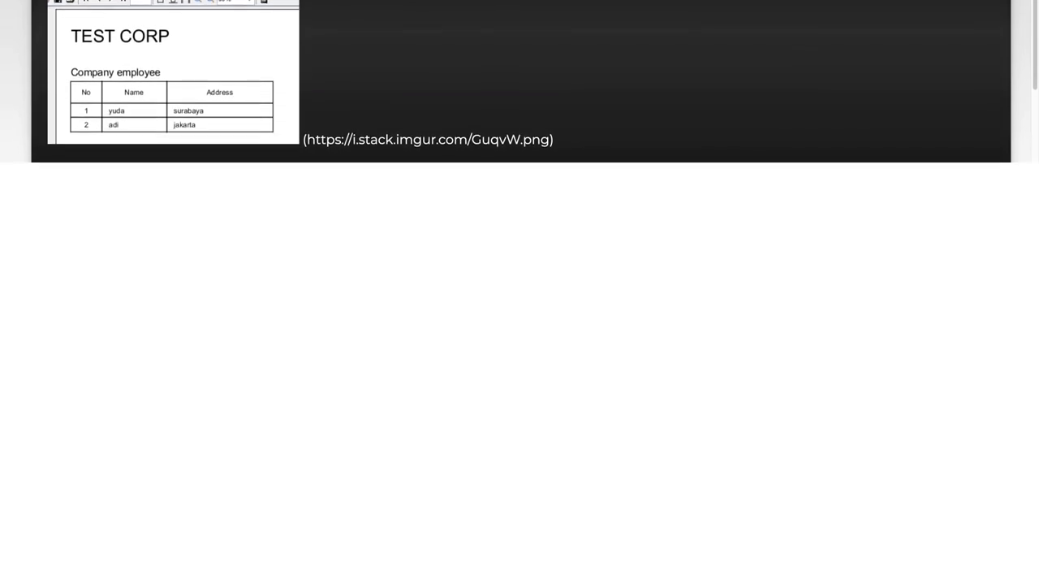
scroll("up", 3)
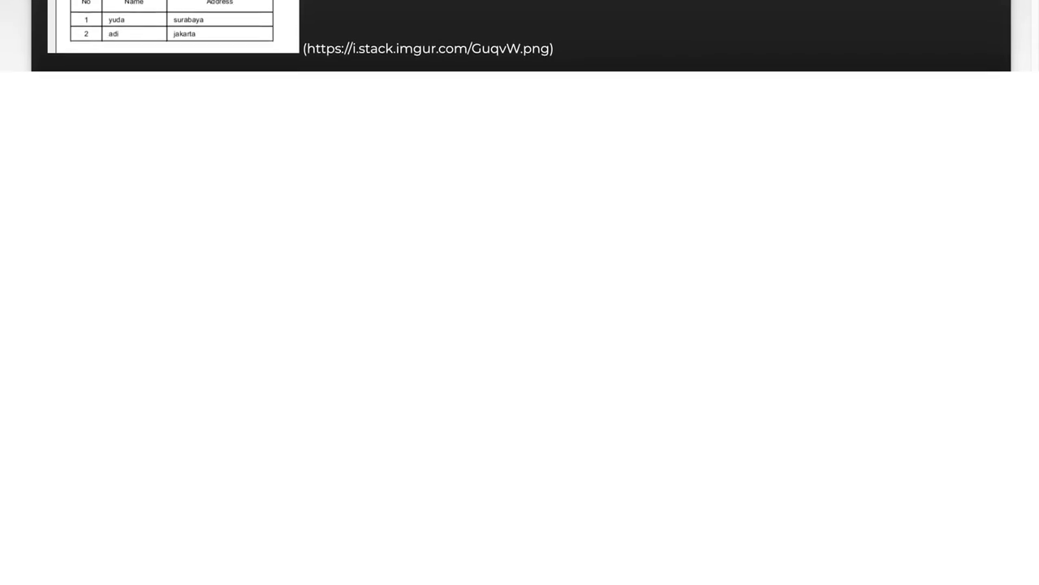
scroll("up", 3)
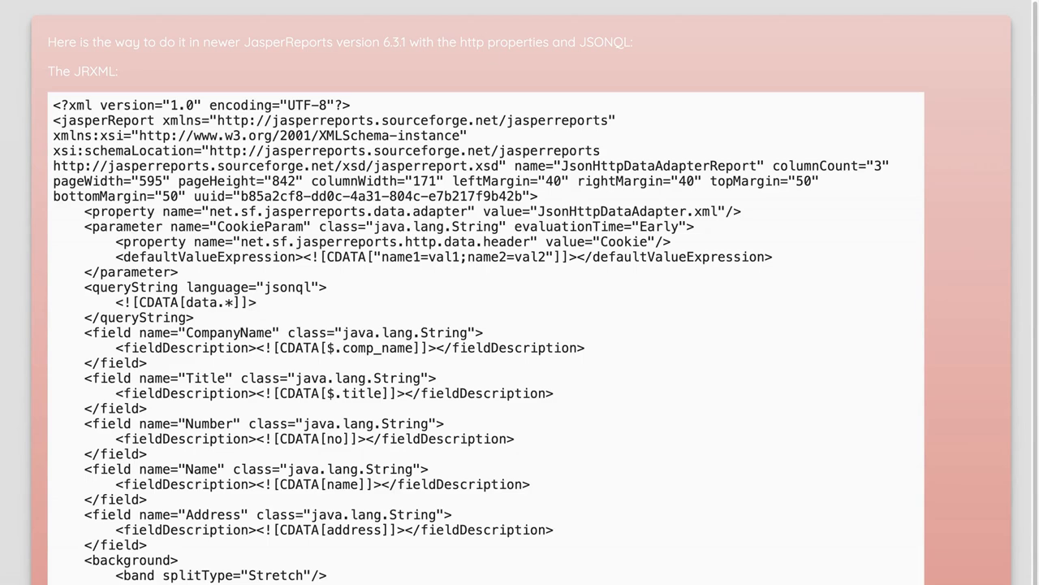
scroll("down", 3)
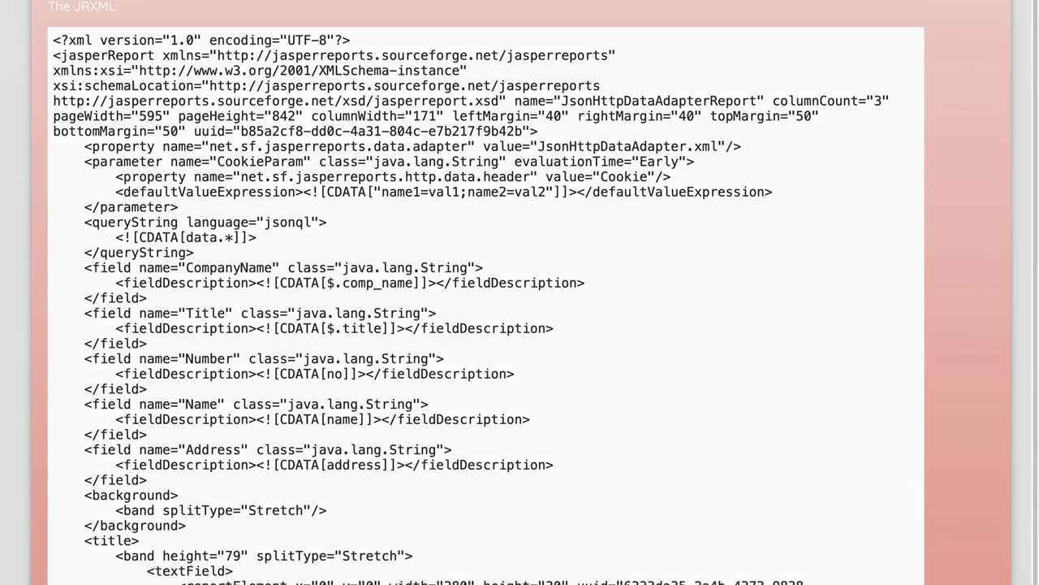
scroll("down", 3)
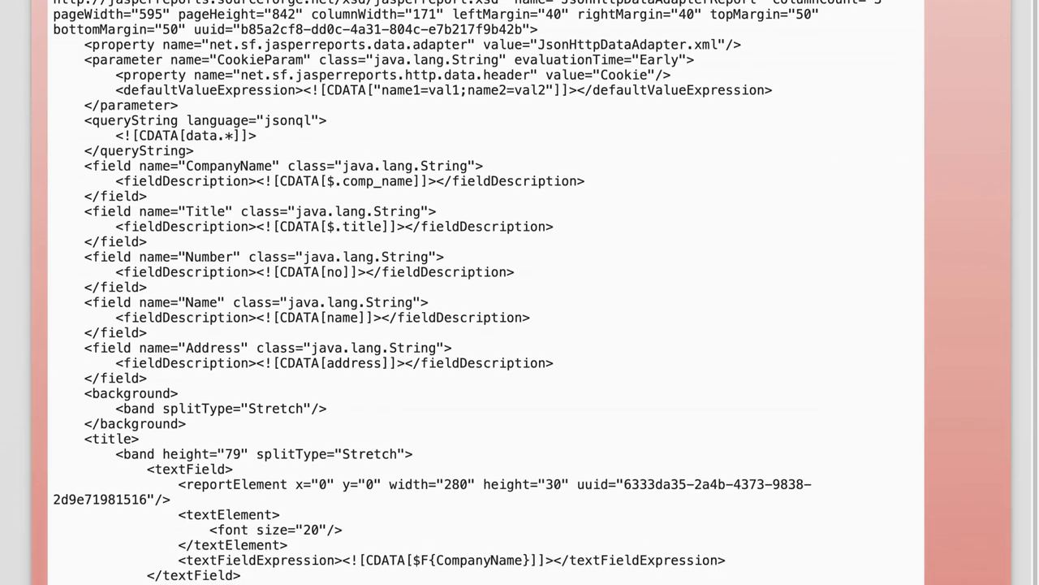
scroll("down", 3)
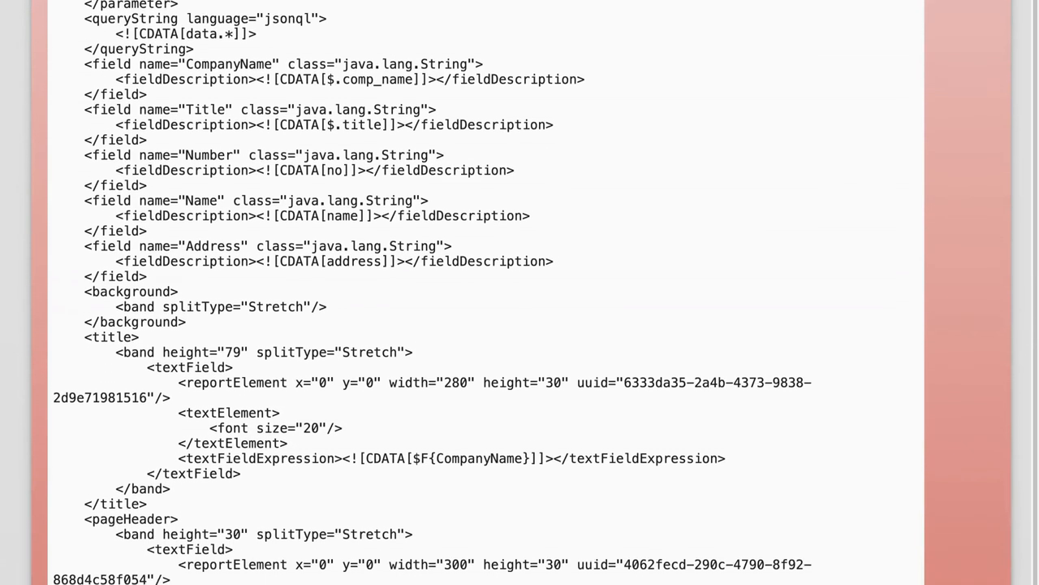
scroll("down", 3)
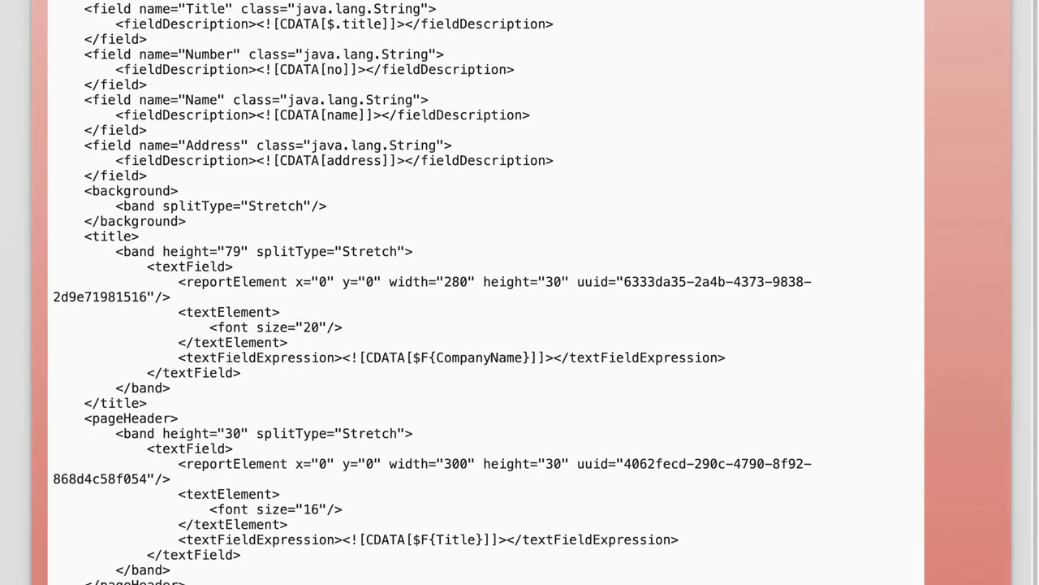
scroll("down", 3)
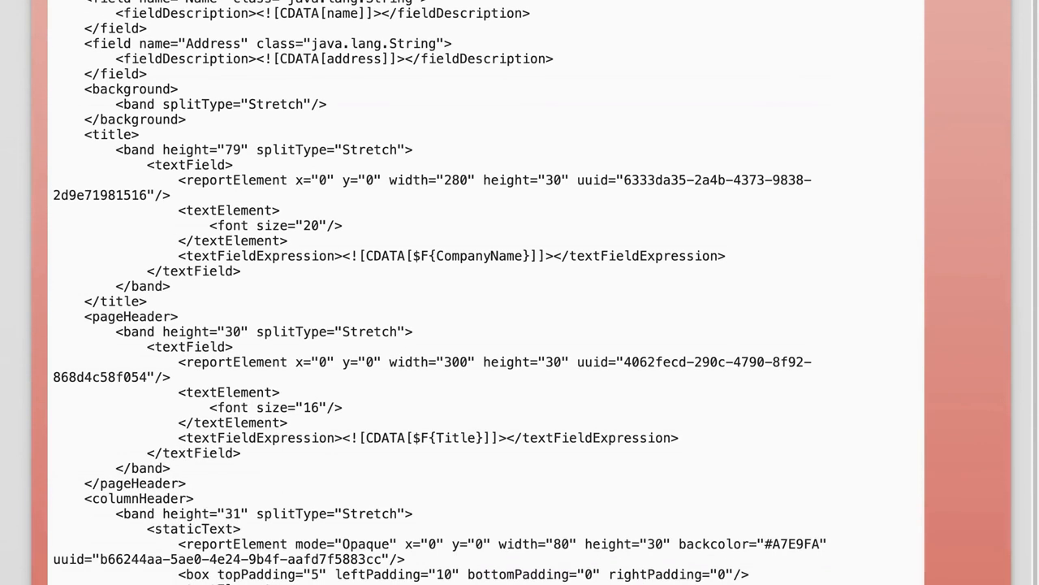
scroll("down", 3)
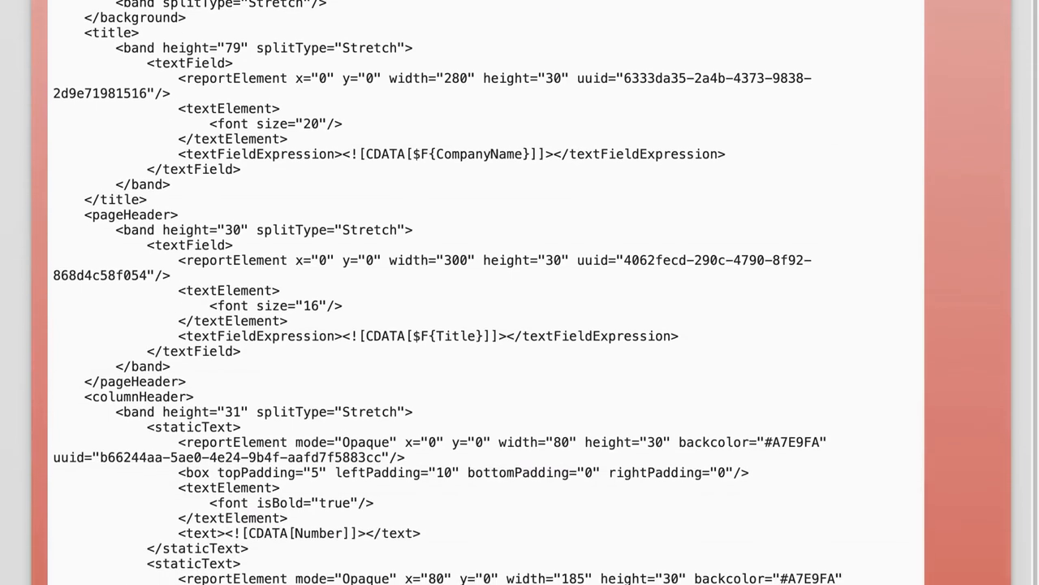
scroll("down", 3)
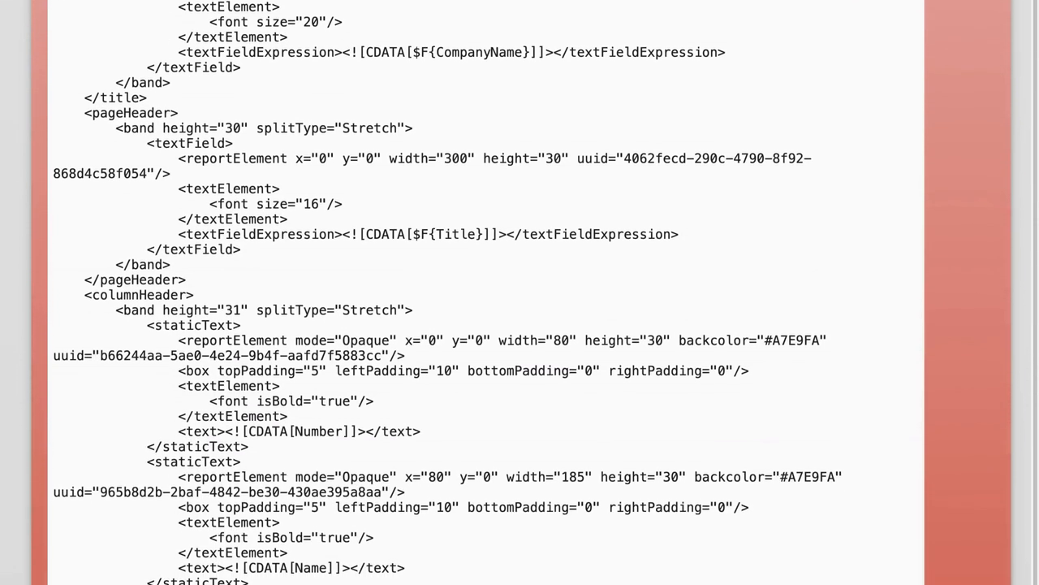
scroll("down", 3)
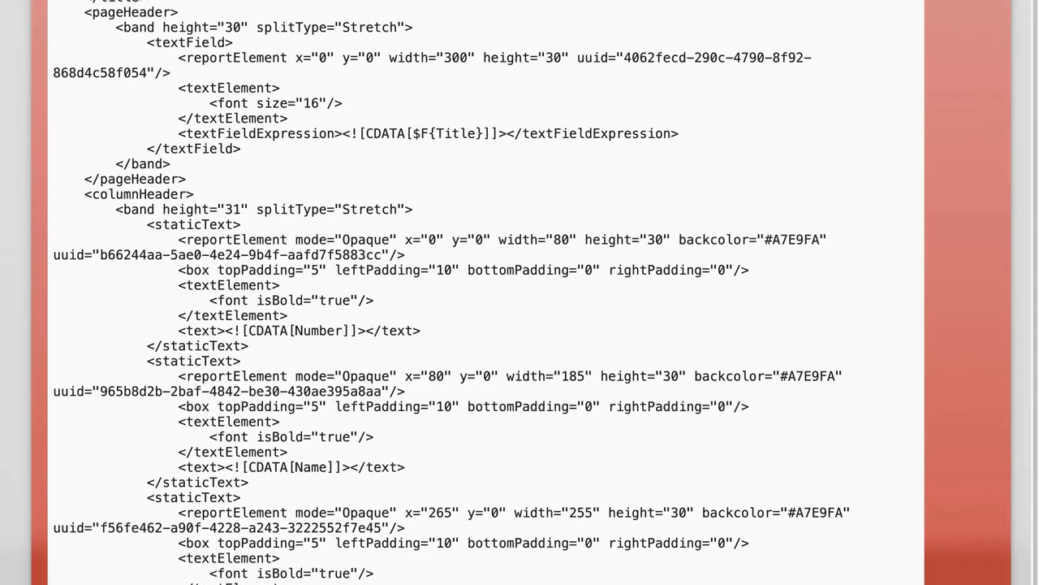
scroll("down", 3)
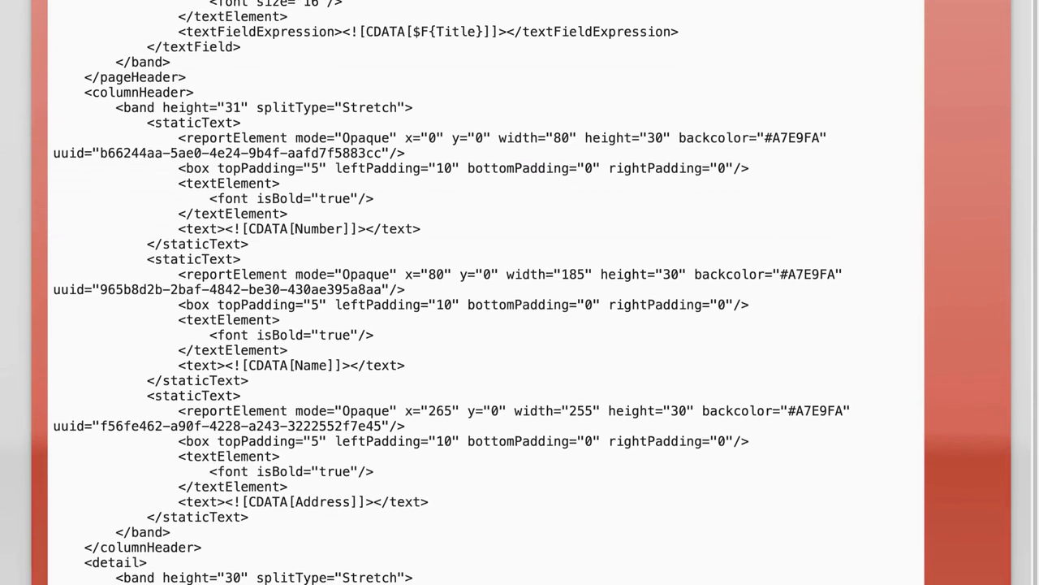
scroll("down", 3)
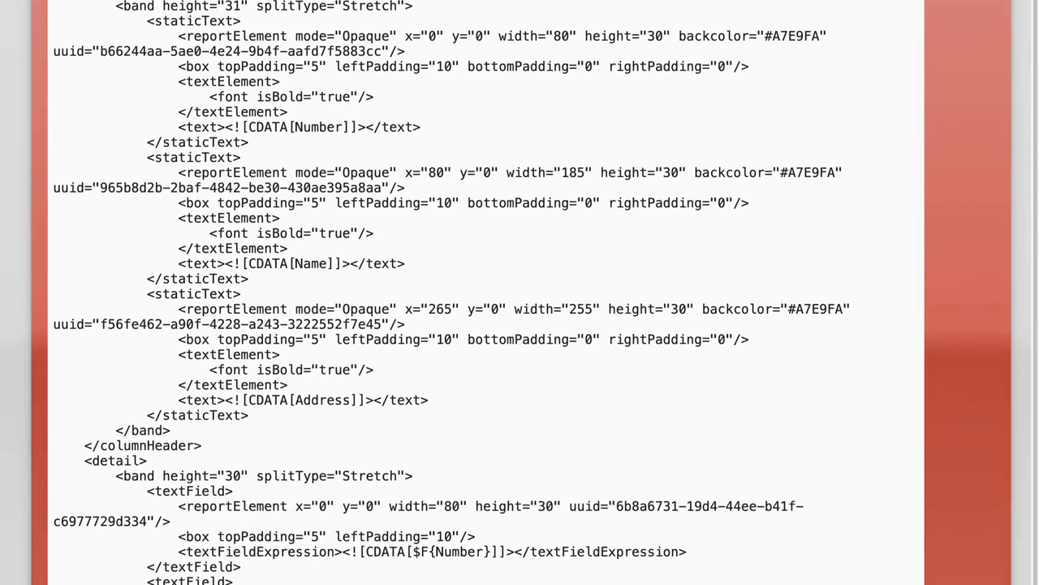
scroll("down", 3)
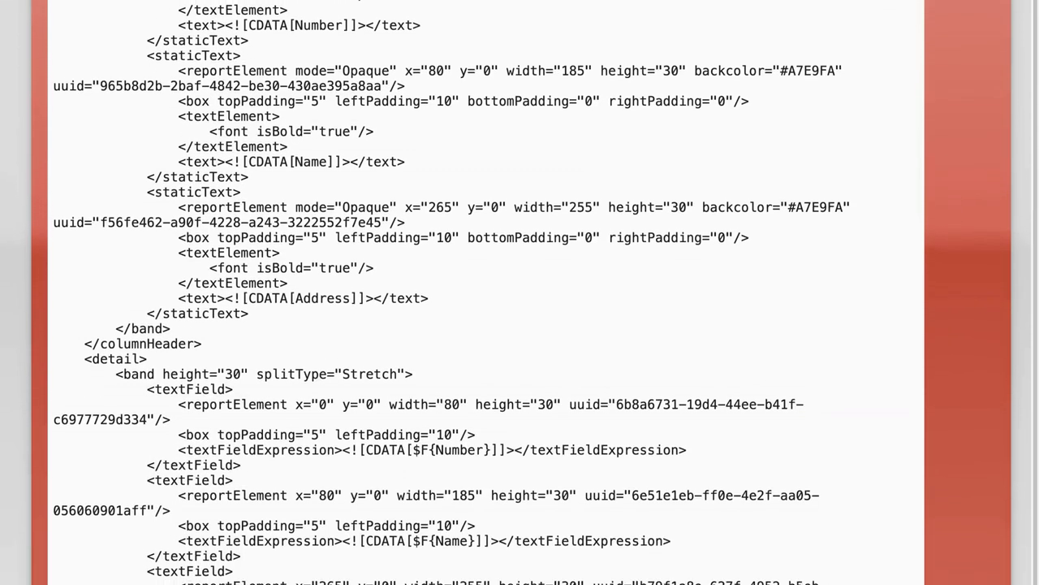
scroll("down", 3)
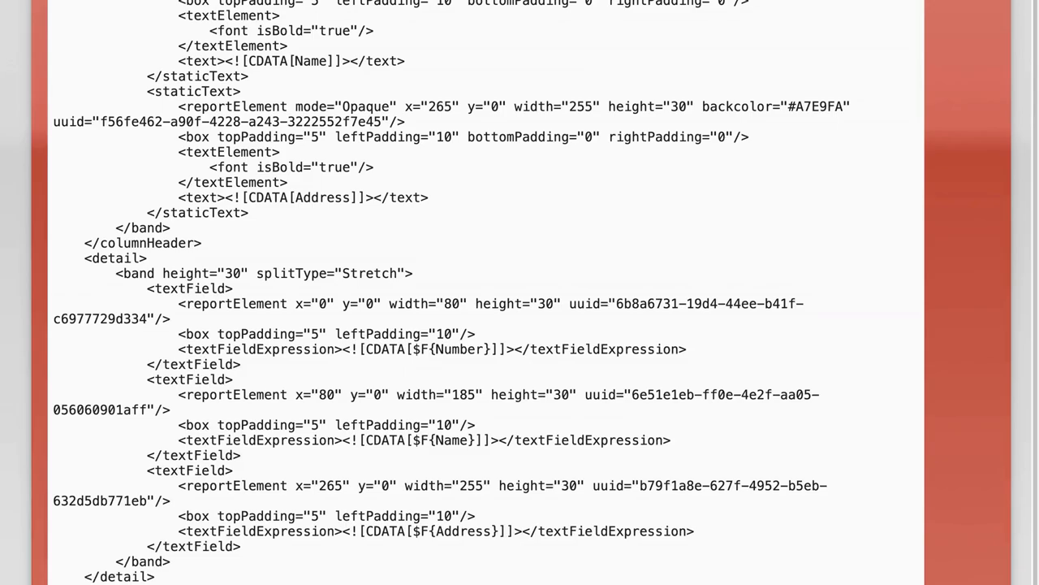
scroll("down", 3)
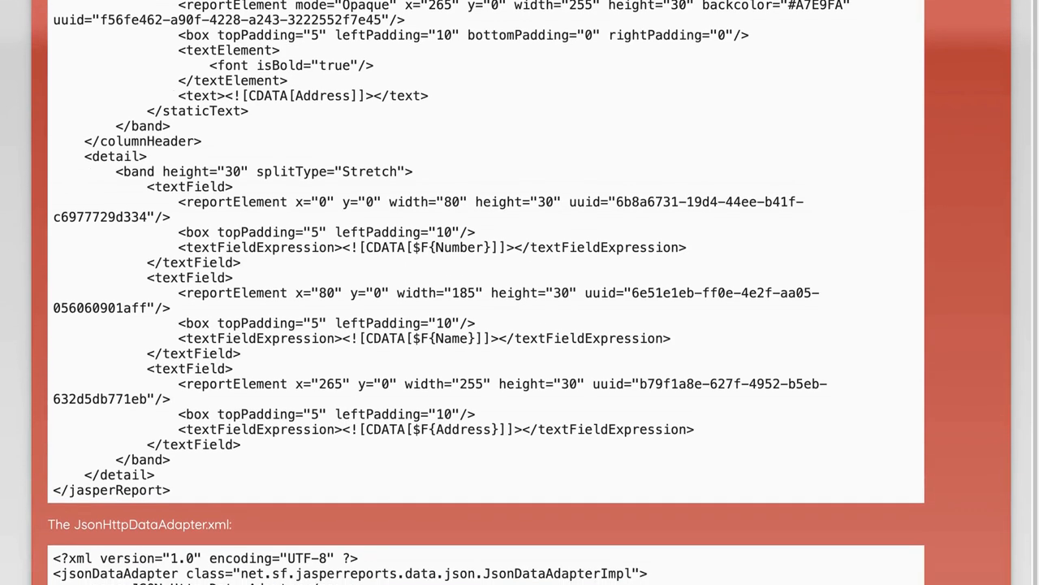
scroll("down", 3)
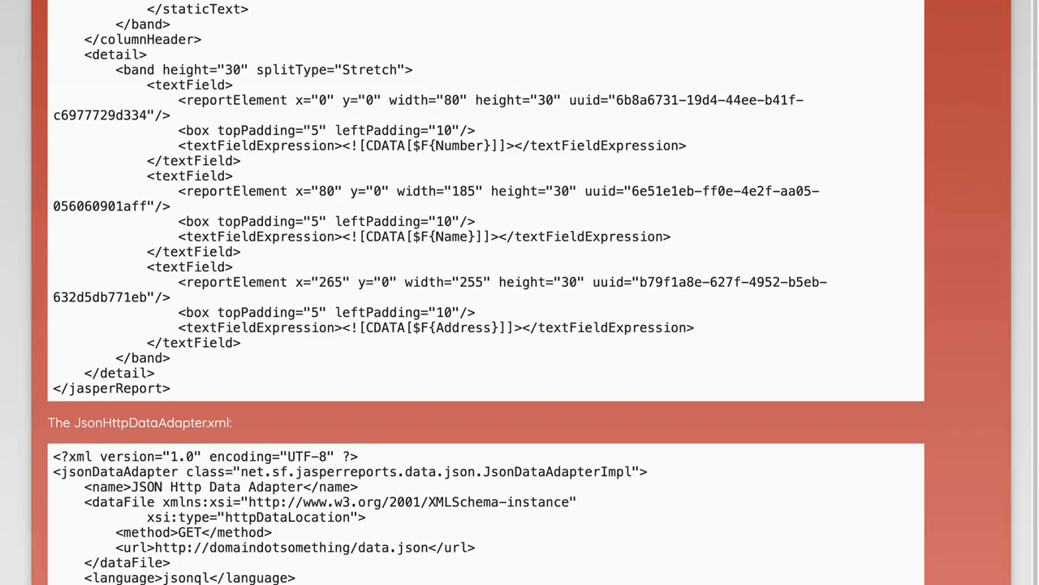
scroll("down", 3)
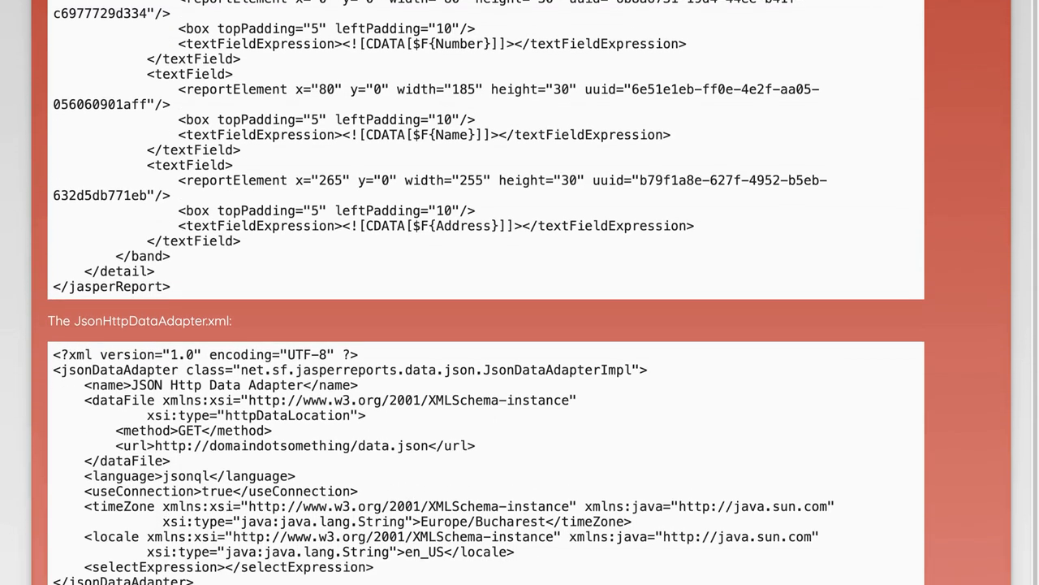
scroll("down", 3)
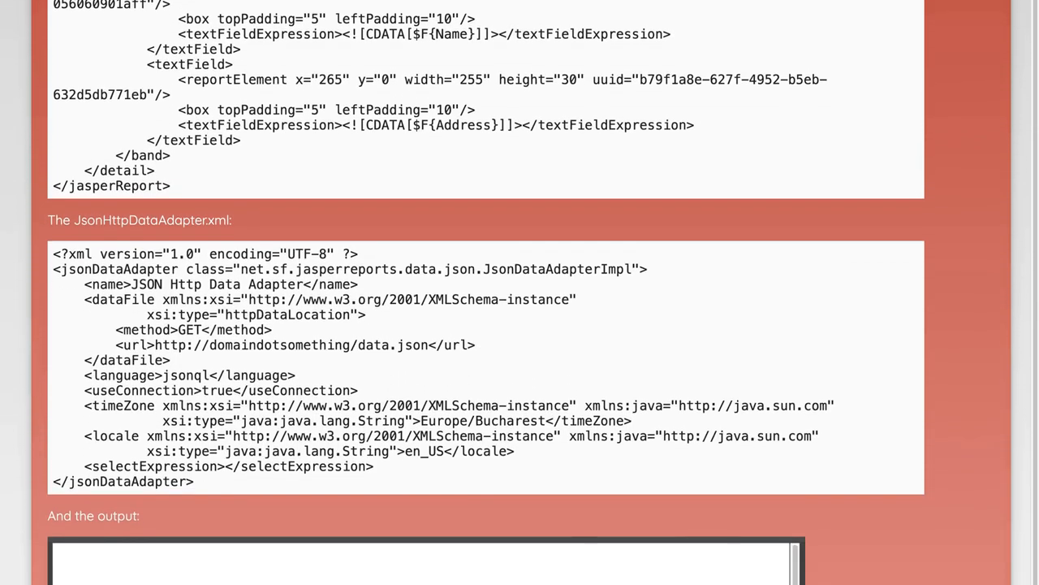
scroll("down", 3)
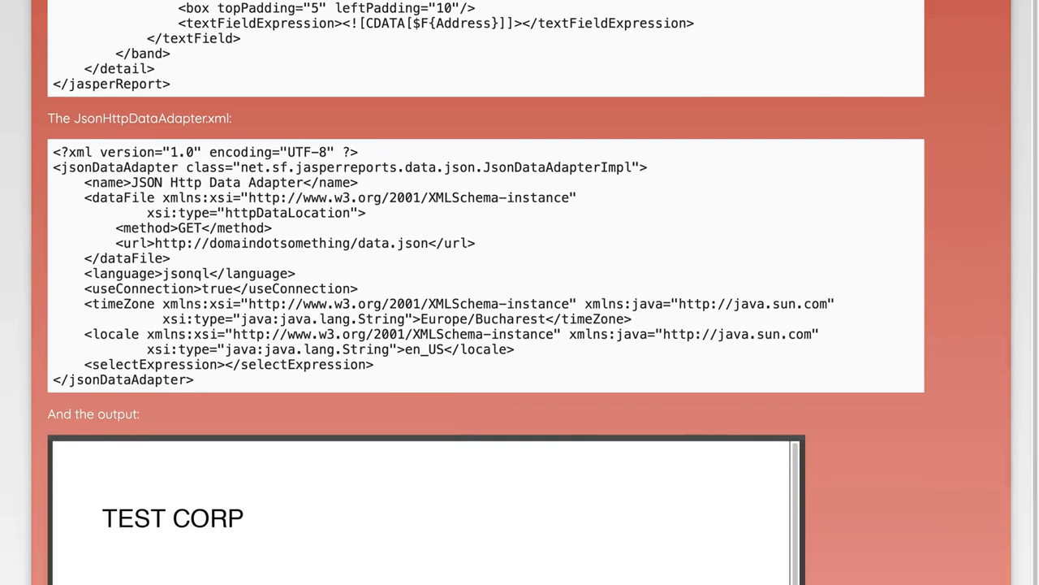
scroll("down", 3)
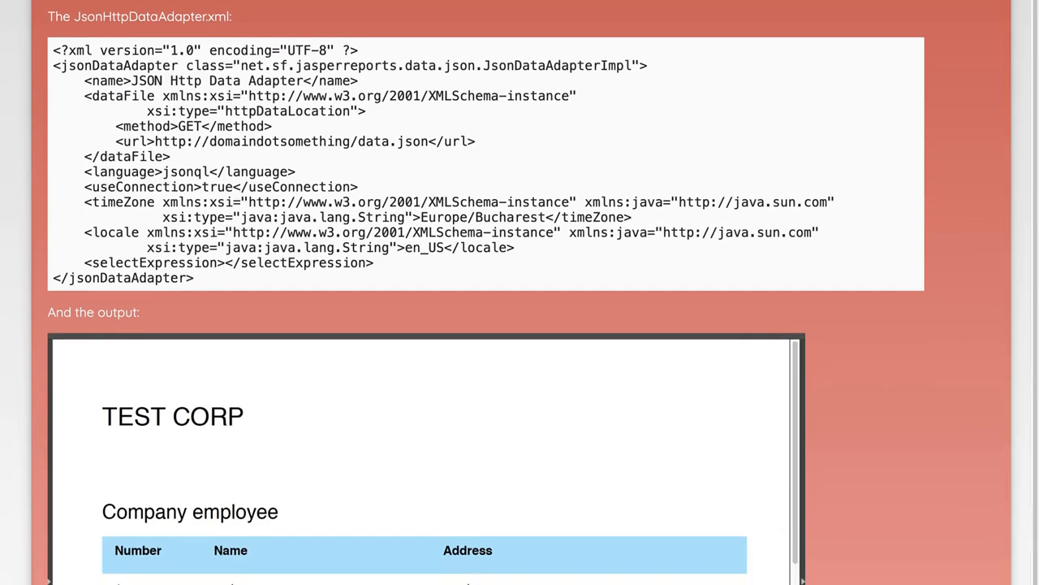
scroll("down", 3)
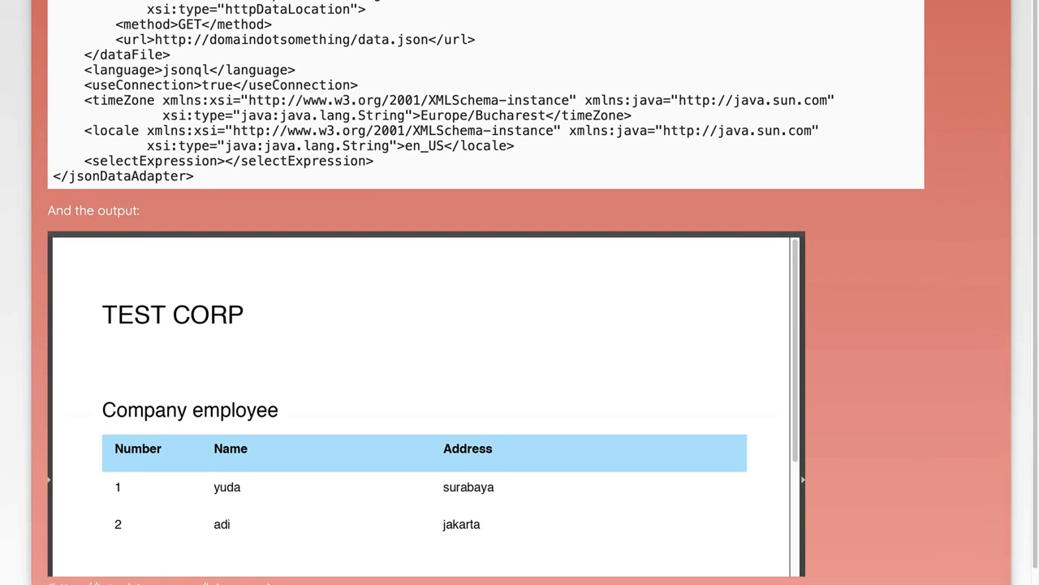
scroll("down", 3)
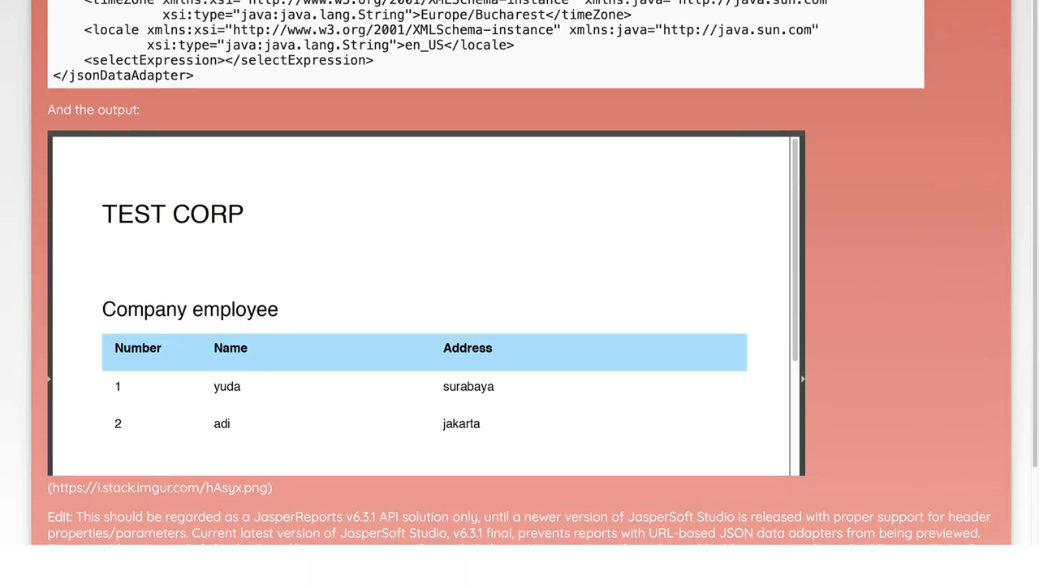
scroll("down", 3)
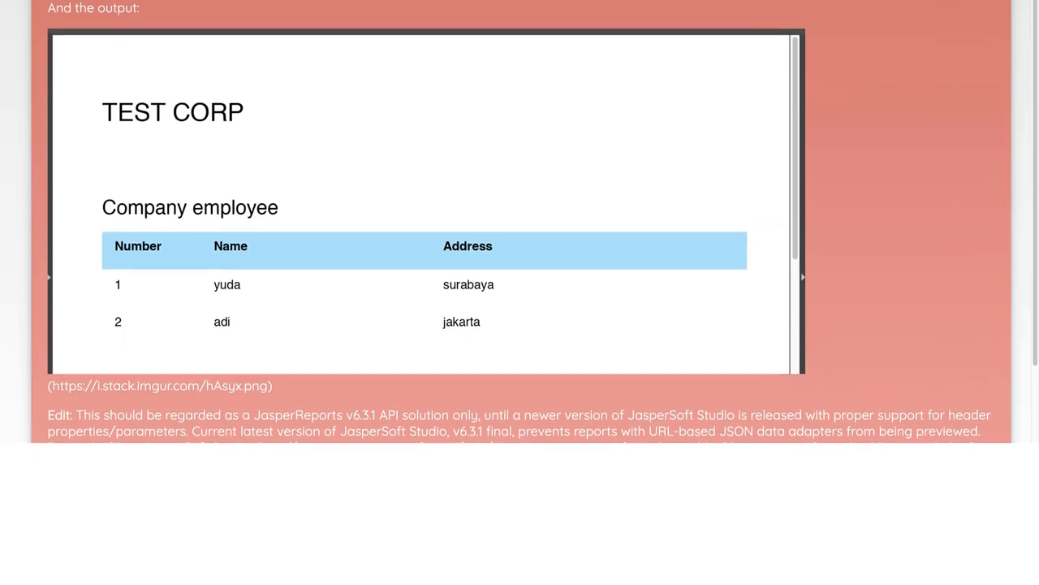
scroll("down", 3)
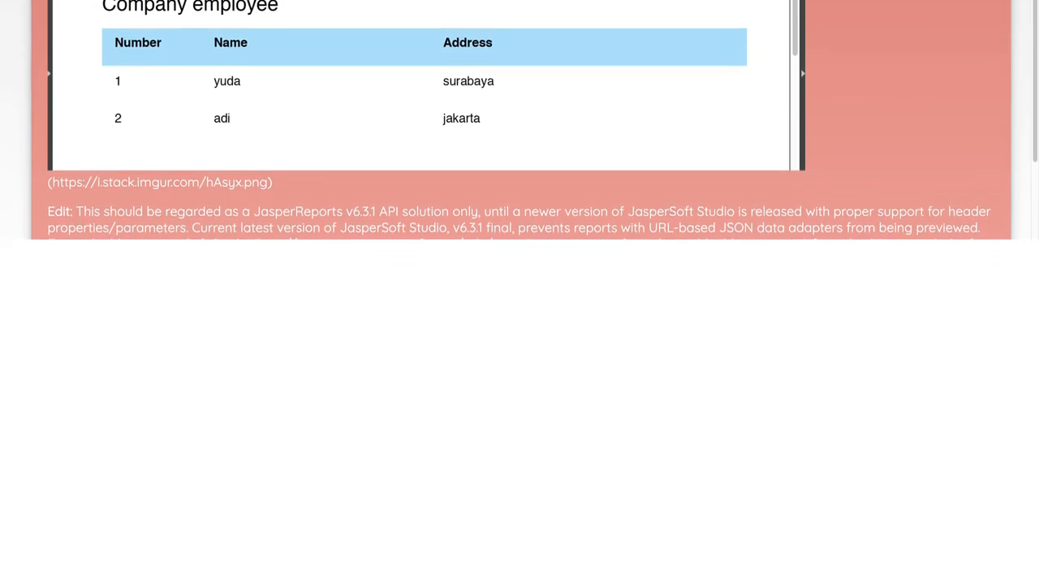
scroll("down", 3)
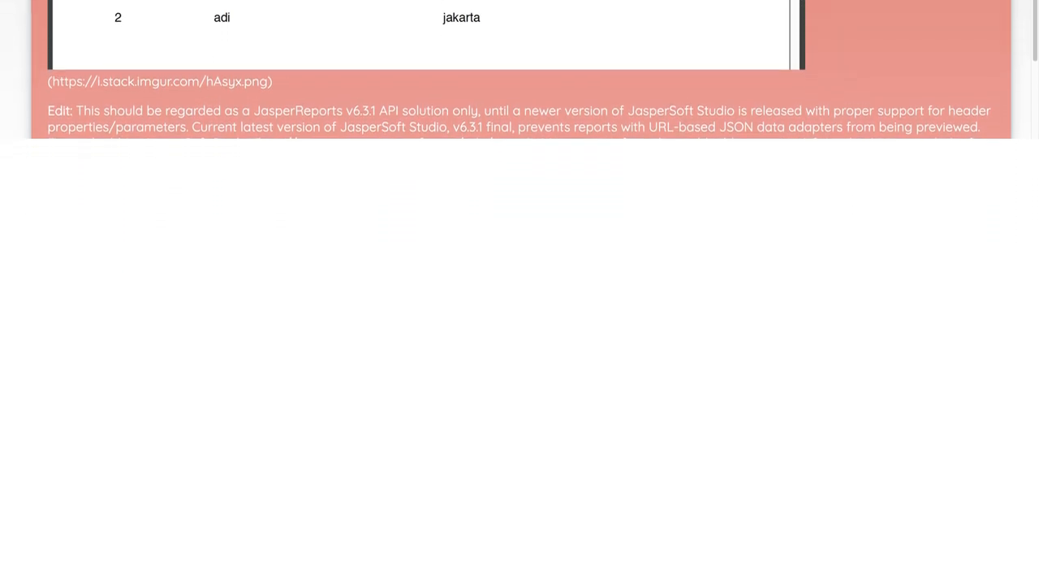